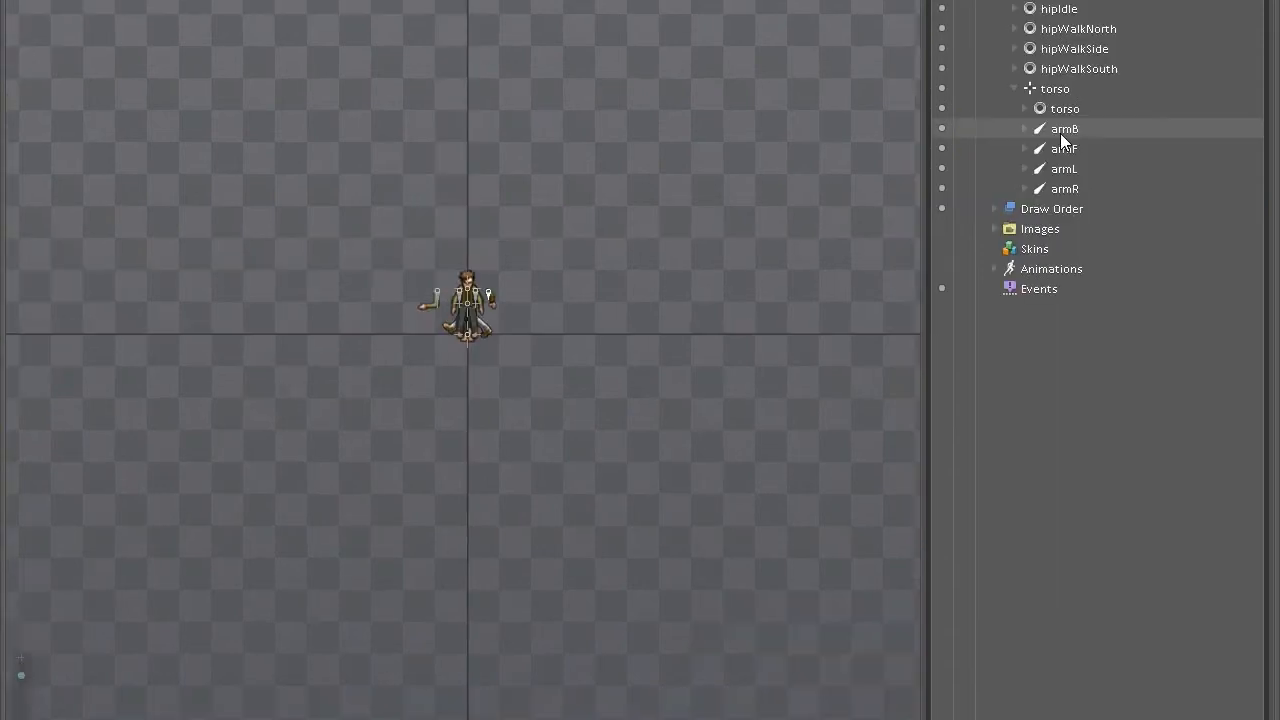
Move the armB, armF, armR parts and the torso aside from the origin.
left_click(1064, 128)
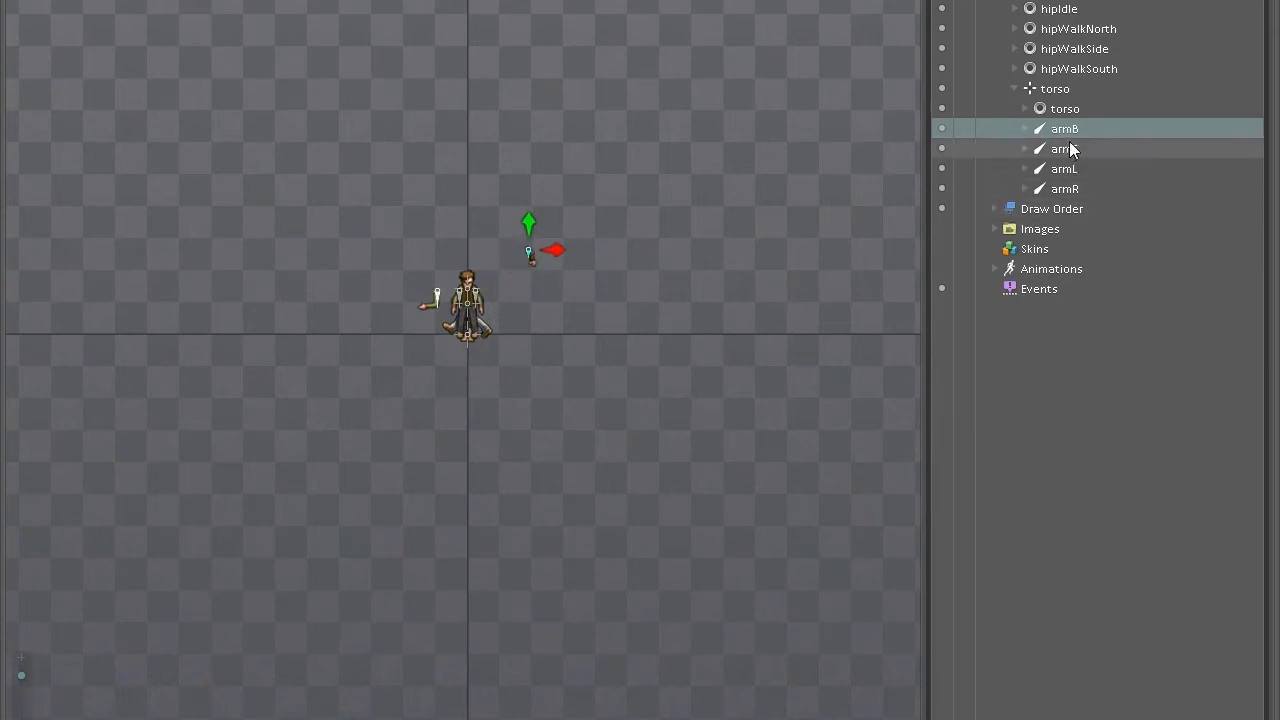
left_click(1064, 148)
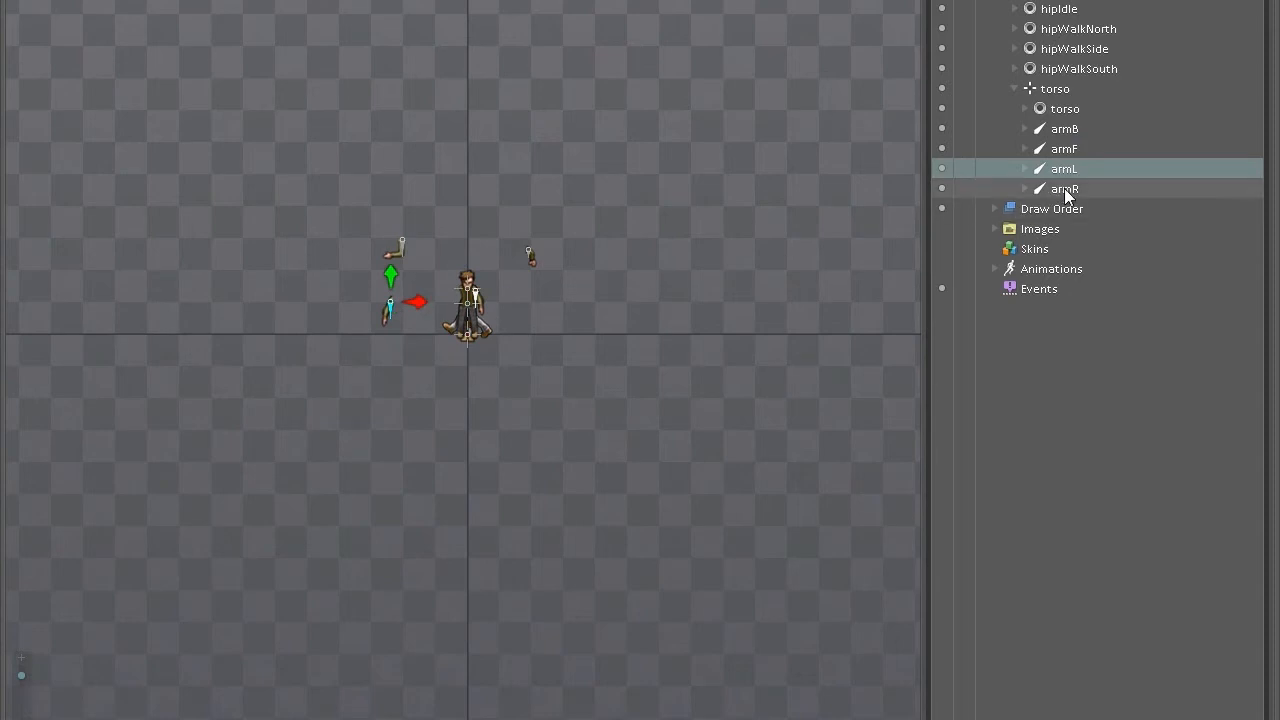
left_click(1064, 188)
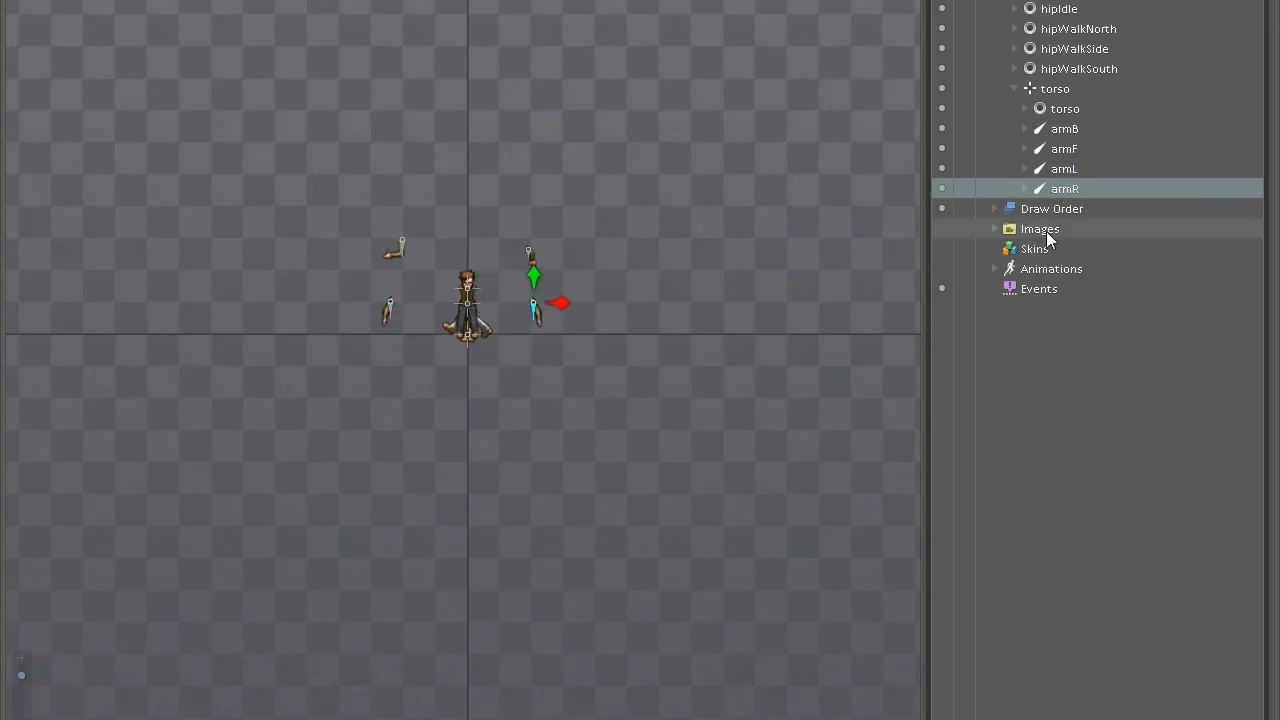
left_click(1054, 88)
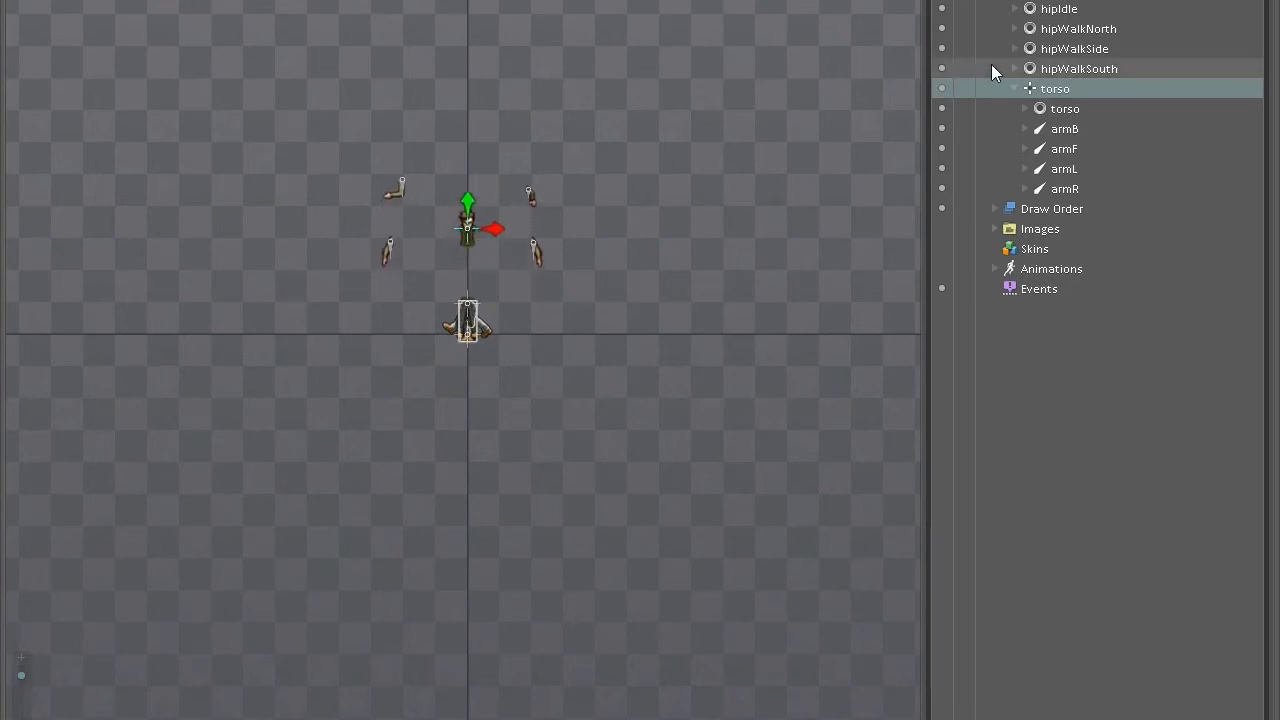
Move the hipWalkNorth, hipWalkSide and hipWalkSouth legs apart, the south legs below the origin.
left_click(1078, 28)
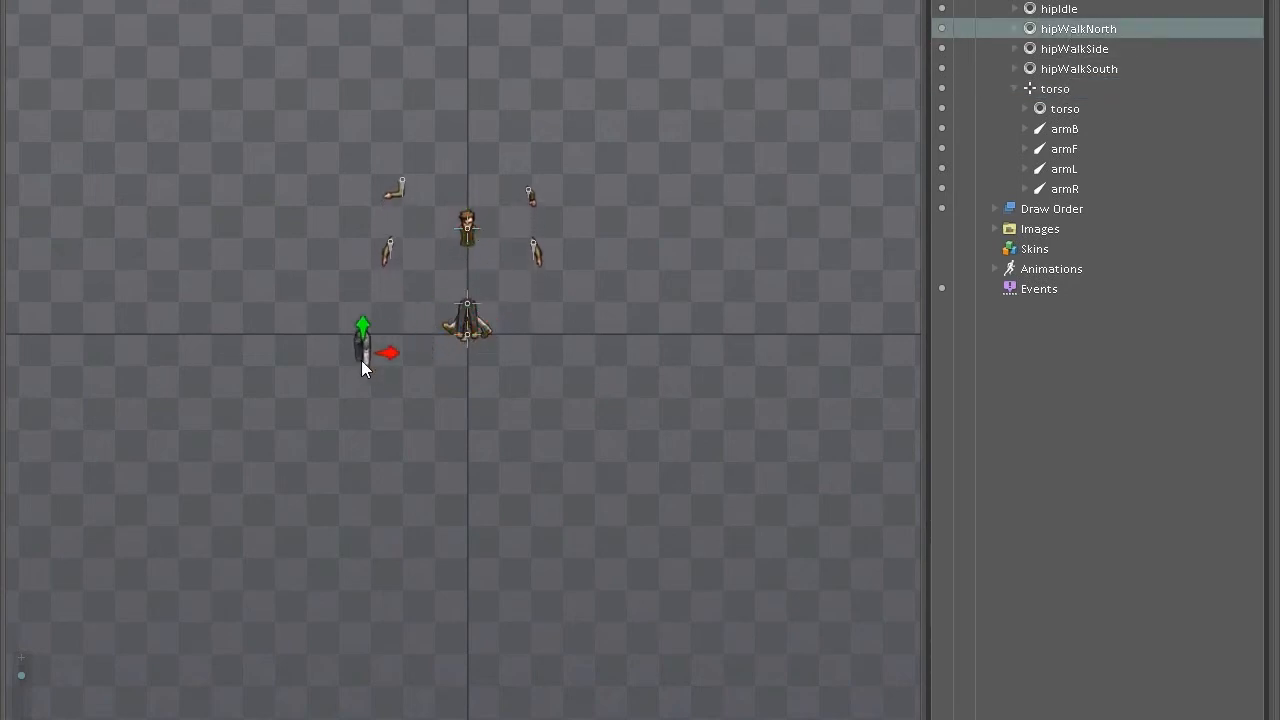
left_click(1074, 48)
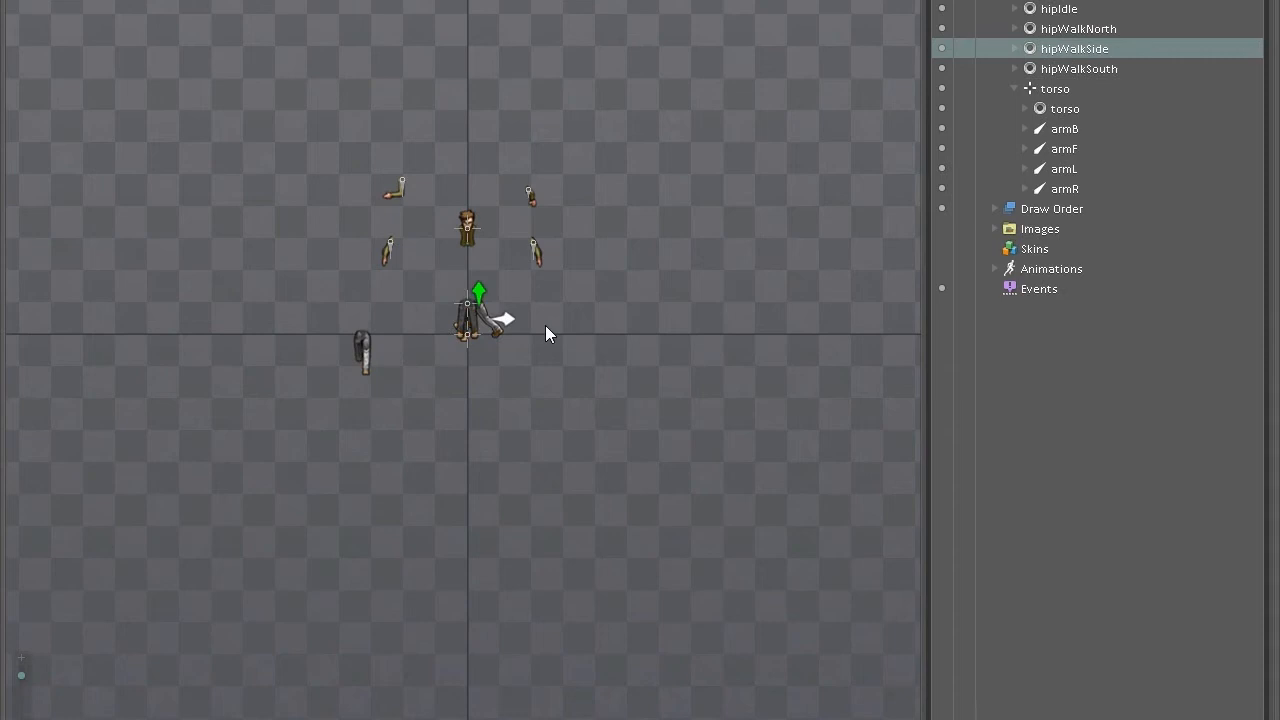
left_click(1078, 68)
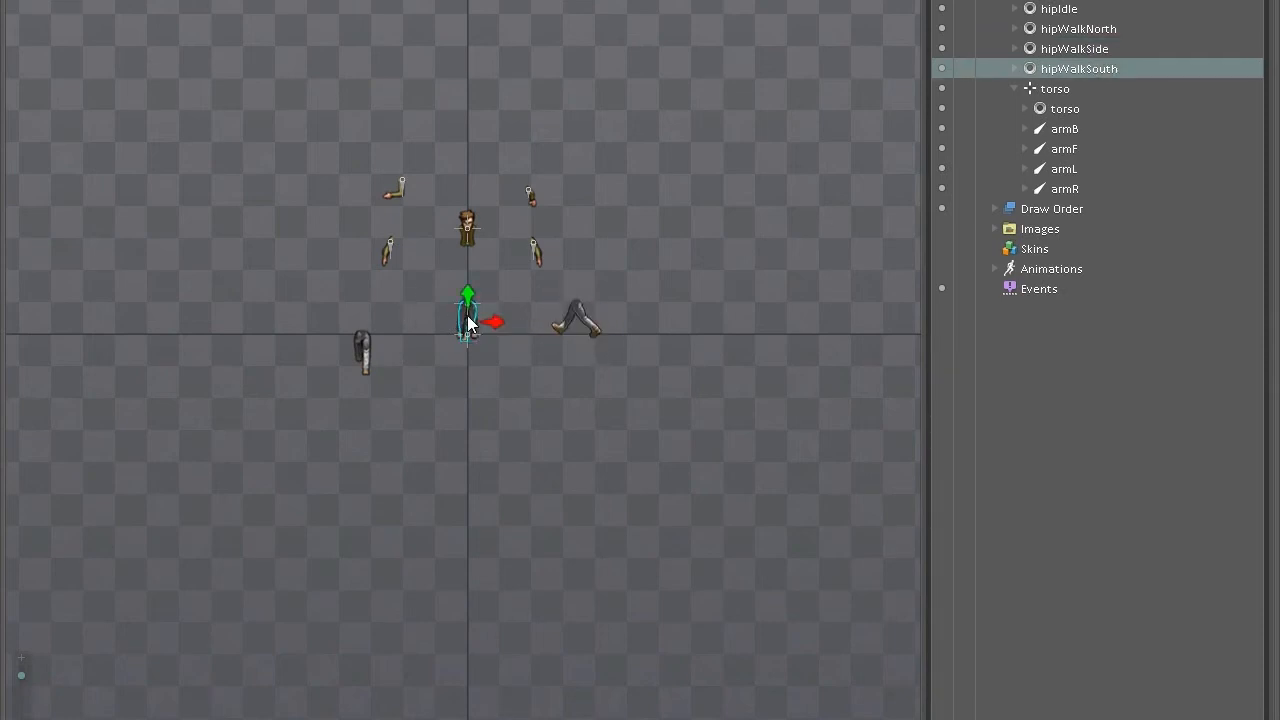
left_click_drag(468, 320, 490, 420)
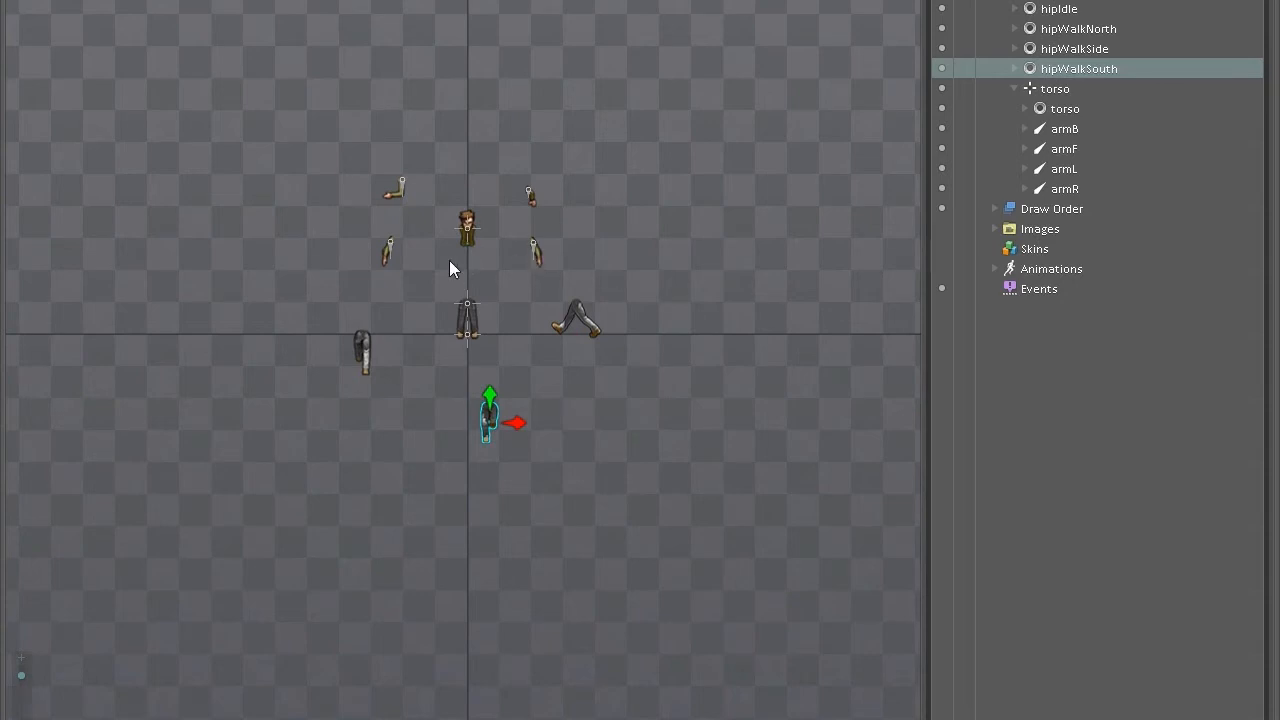
Reassemble the player as one figure with side-walk legs, arm slots collapsed.
left_click(1064, 168)
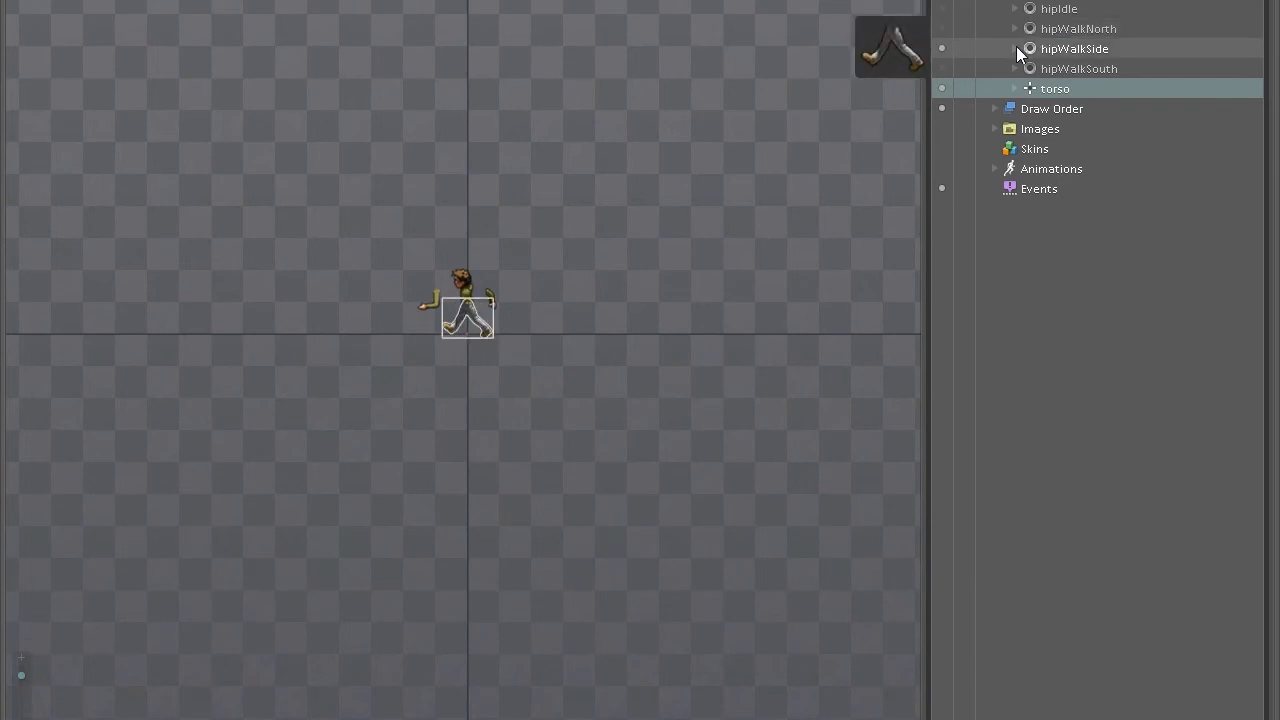
Review the hipWalkSide walk frames, then expand the torso to show its attached images.
left_click(1014, 48)
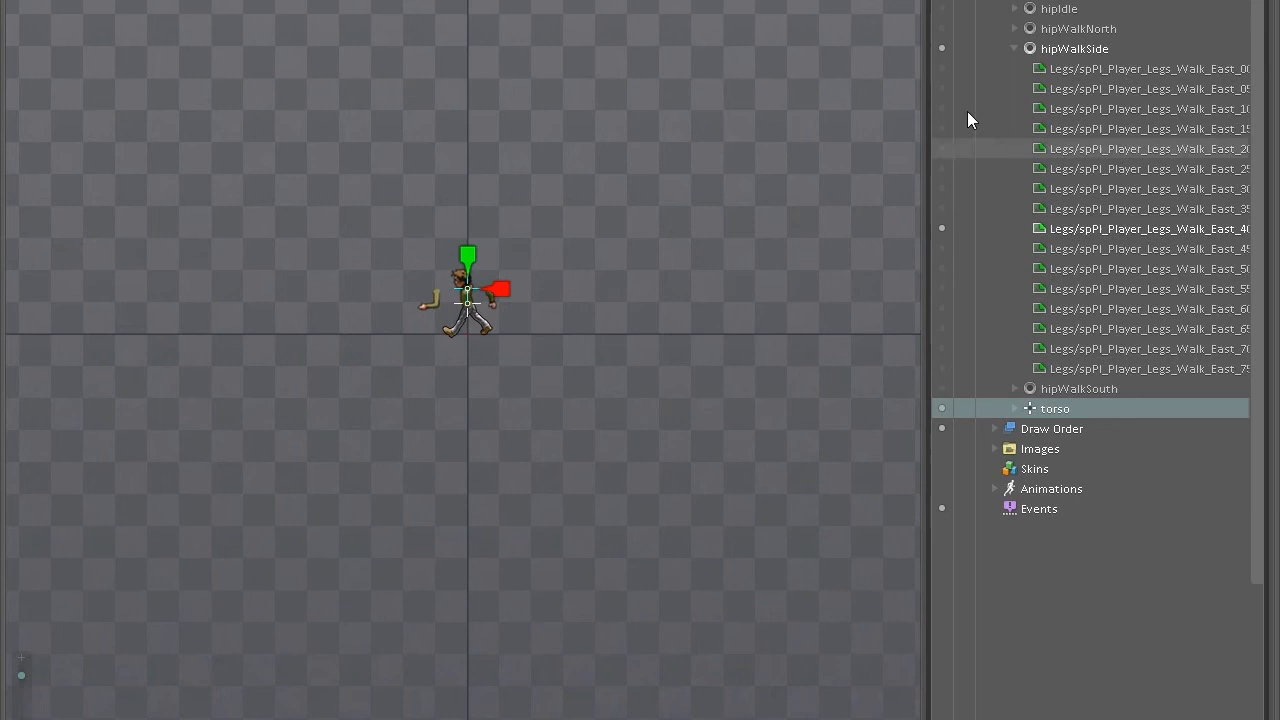
left_click(1014, 48)
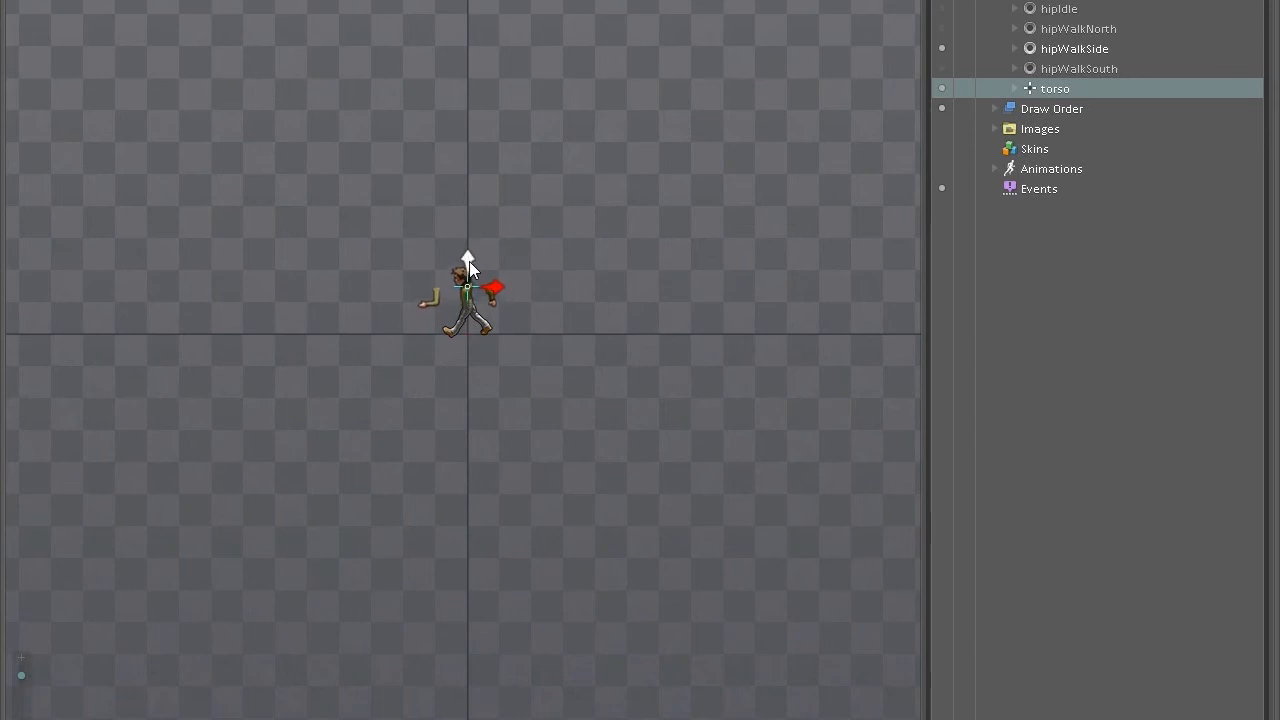
left_click(468, 260)
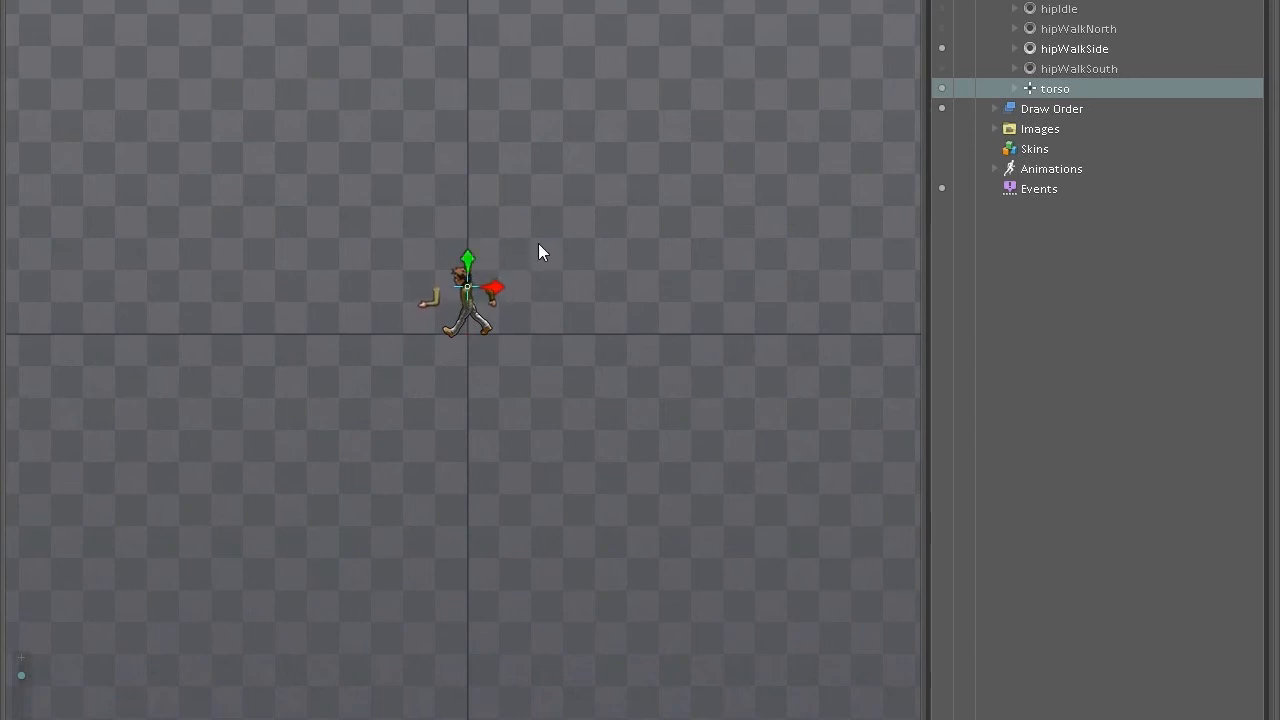
left_click(1012, 88)
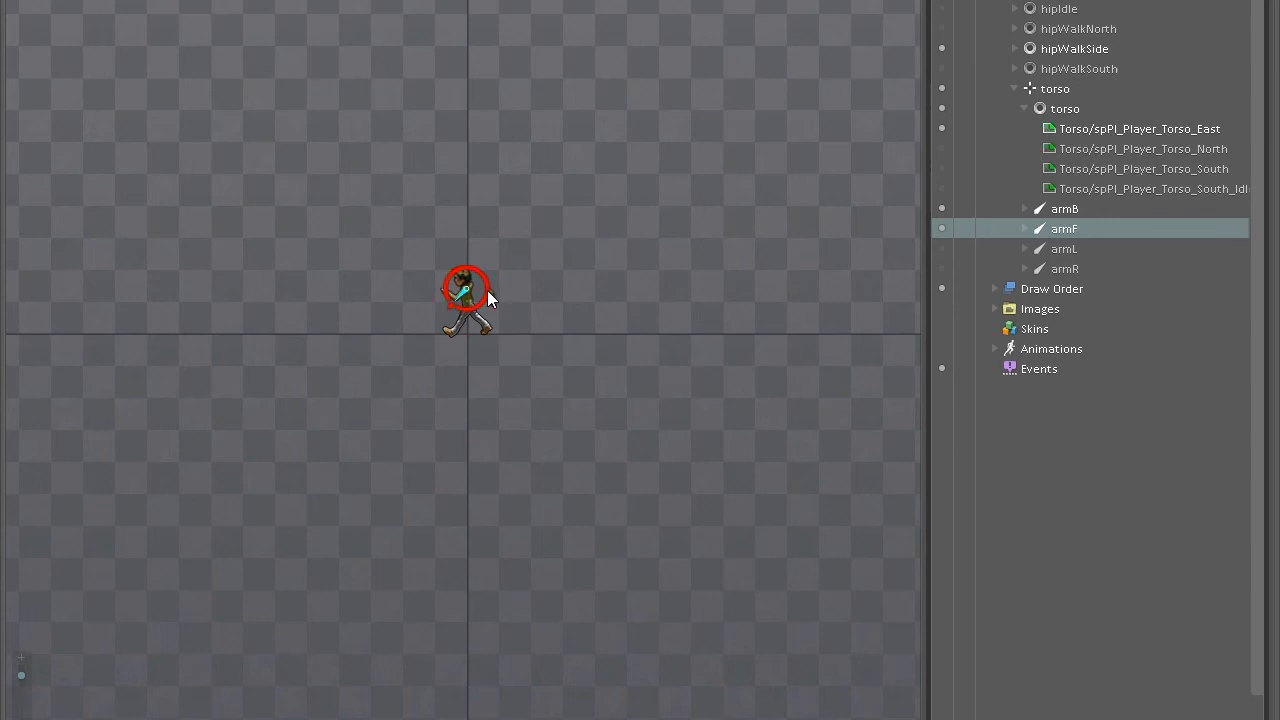
mouse_move(490, 248)
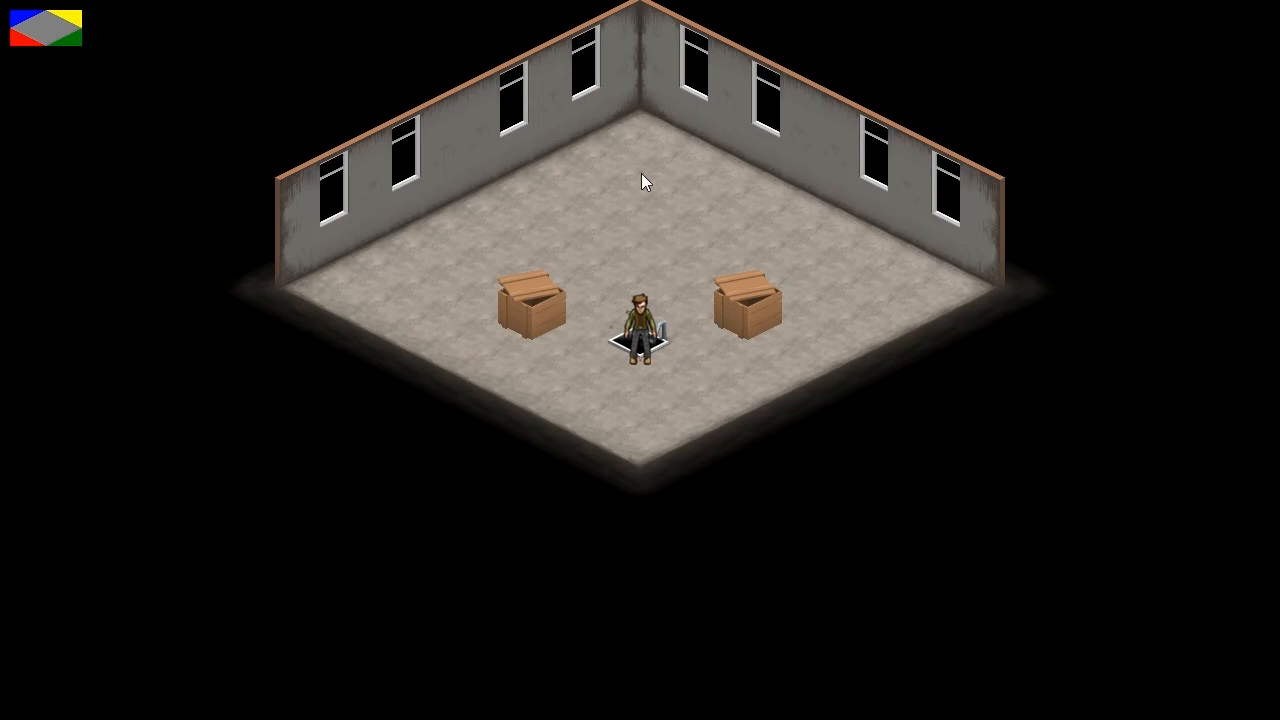
mouse_move(642, 166)
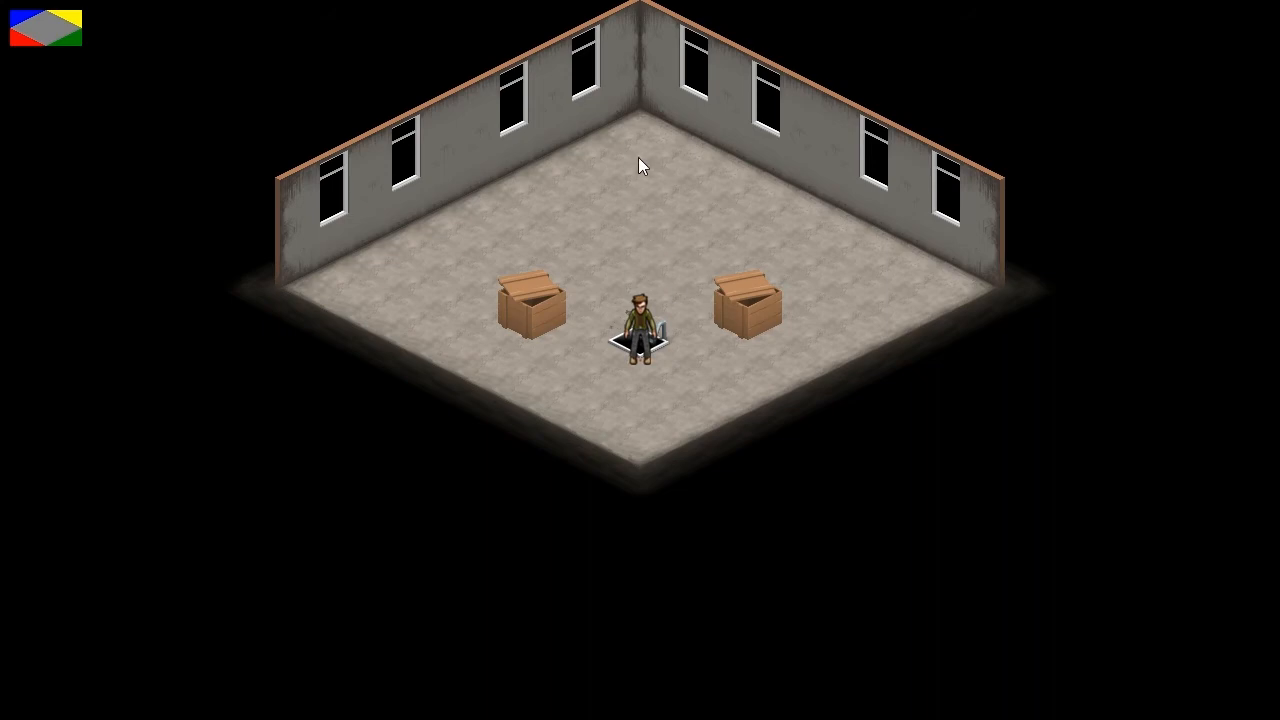